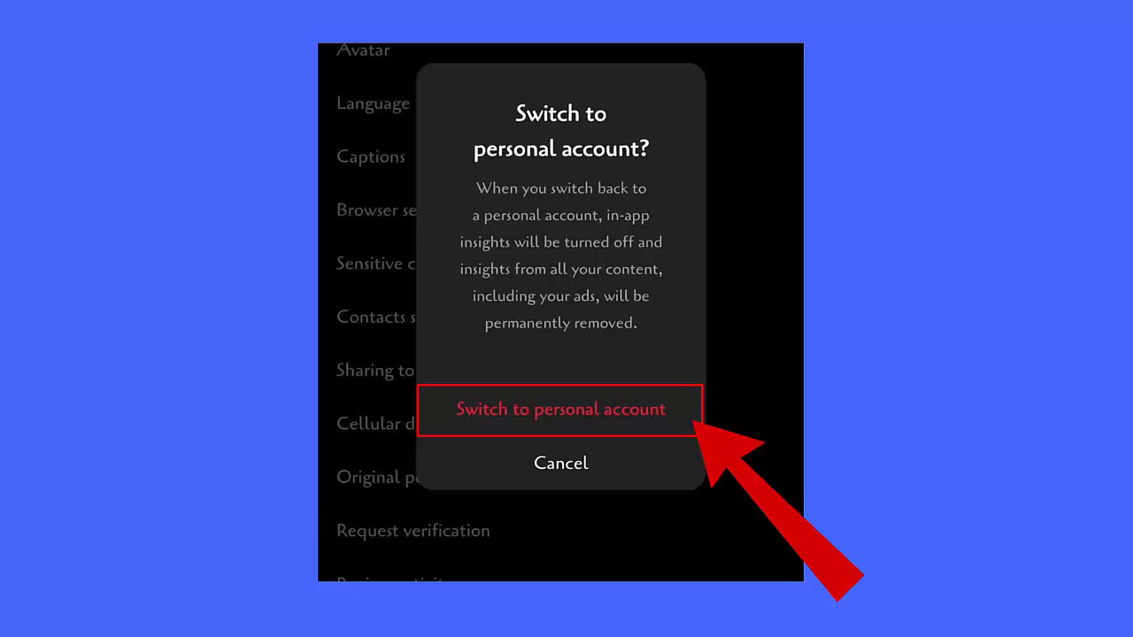
Step: Confirm 'Switch to personal account', accepting removal of insights data
click(560, 409)
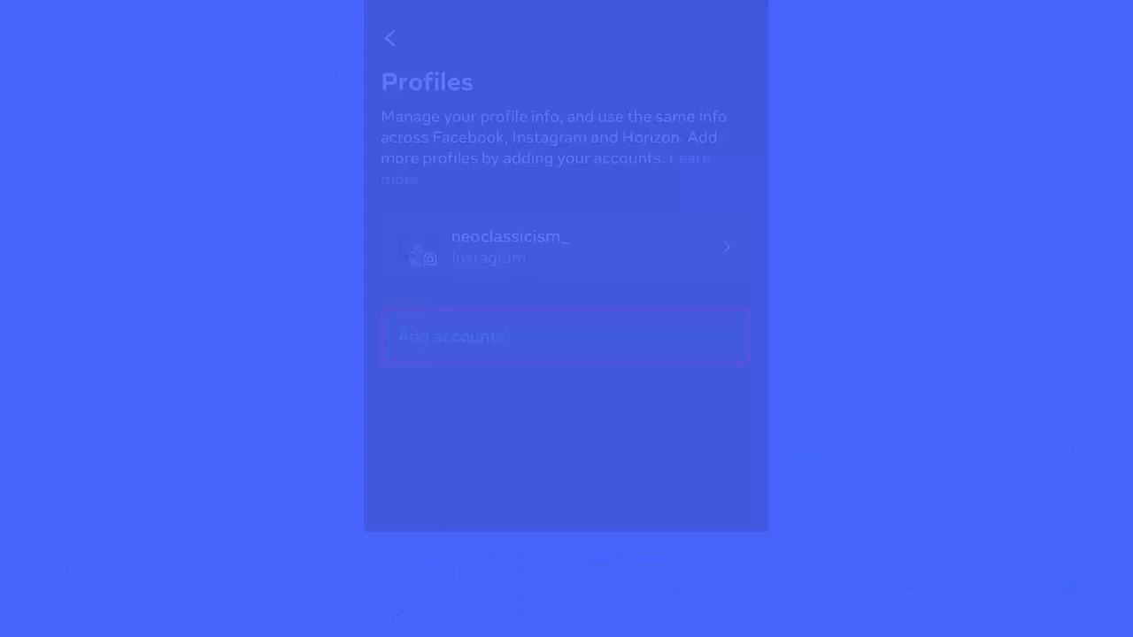
Step: Reach Accounts Center > Profiles with the 'Add accounts' option beside the linked profile
click(567, 377)
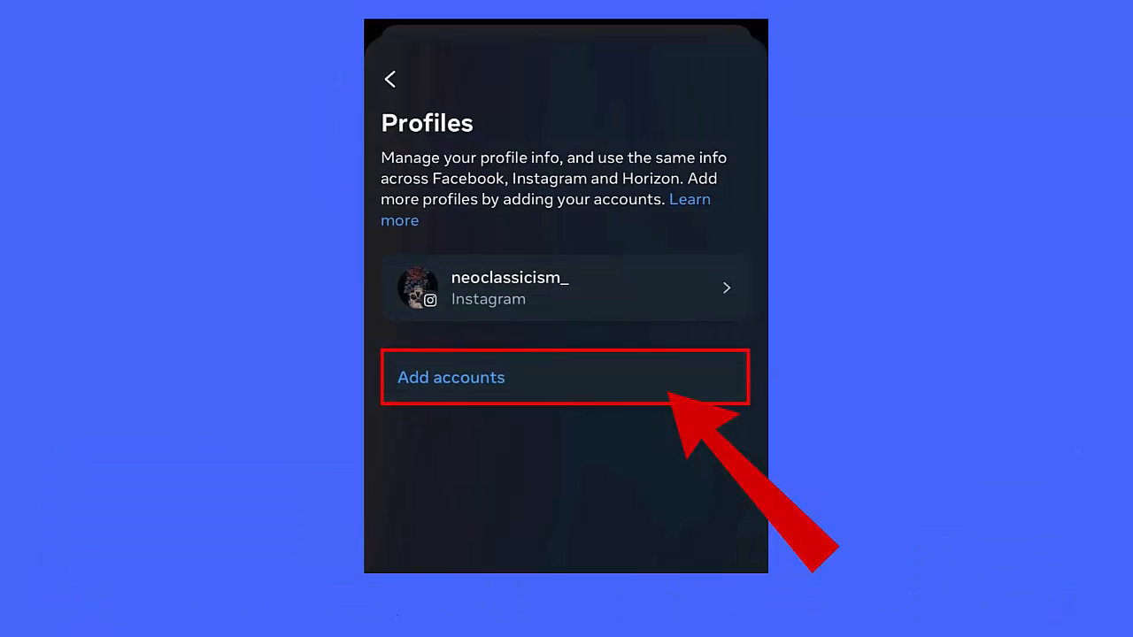